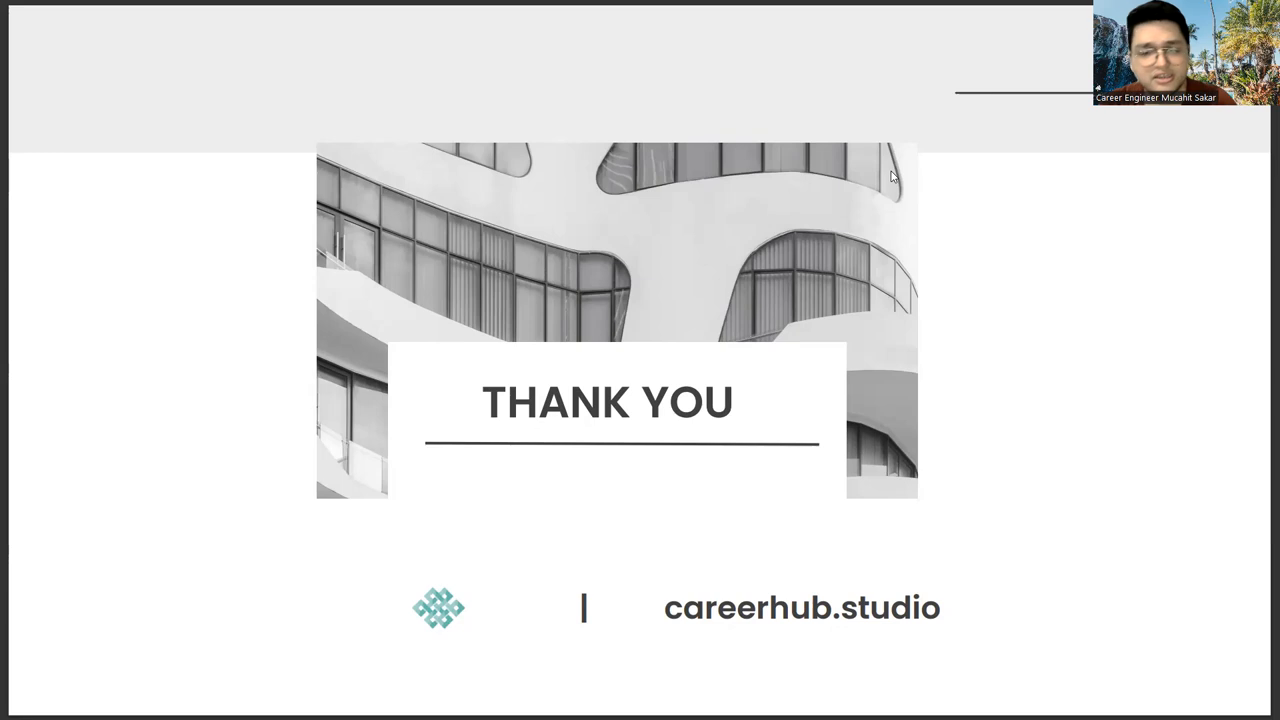
mouse_move(585, 346)
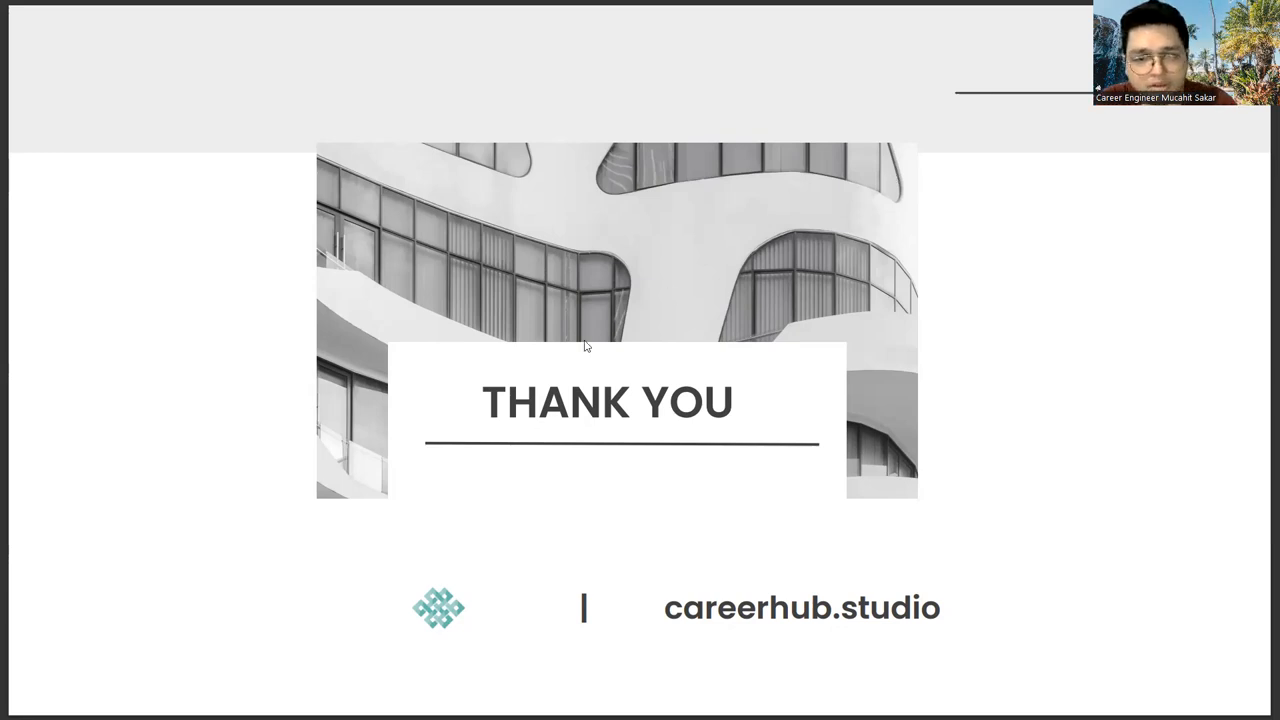
mouse_move(1120, 520)
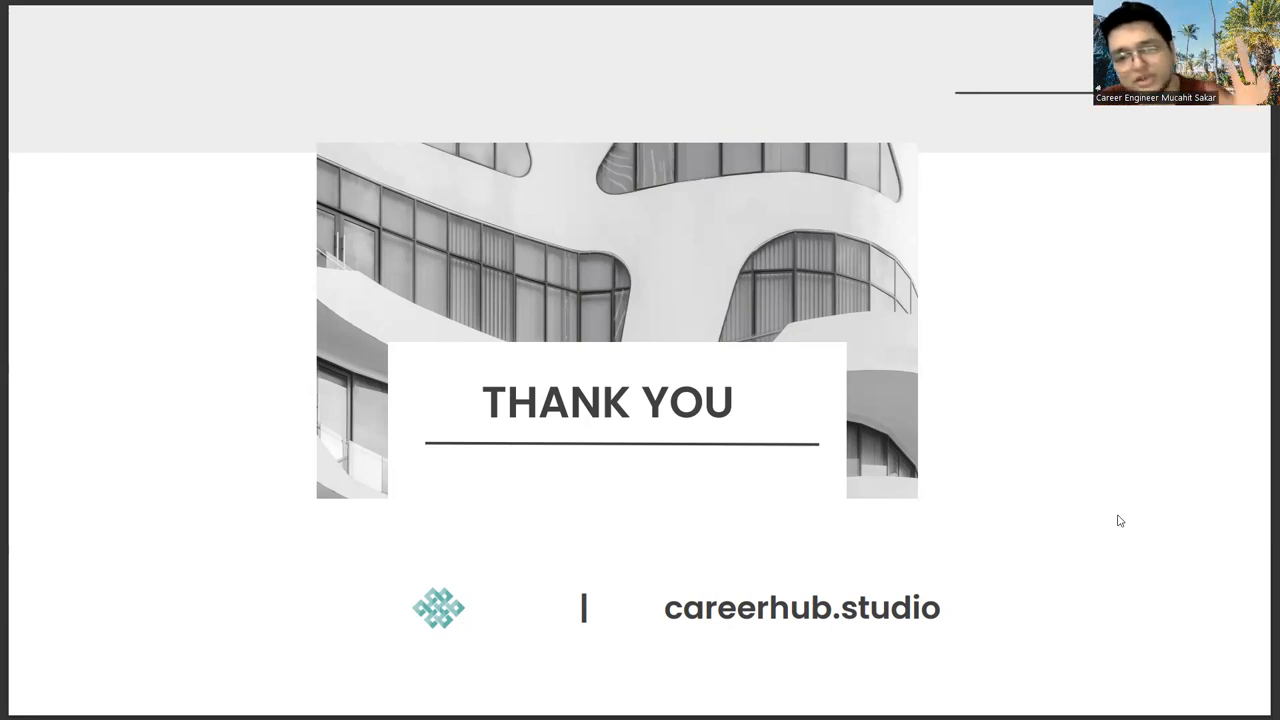